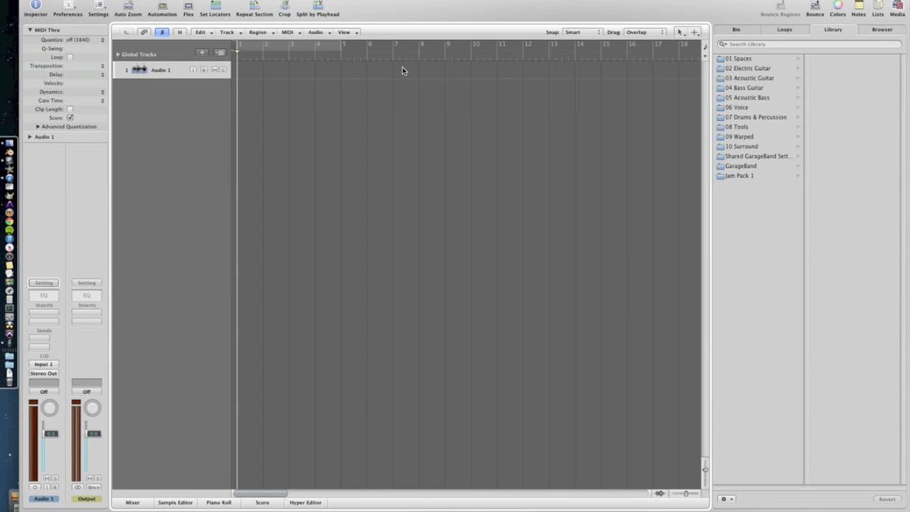
mouse_move(387, 17)
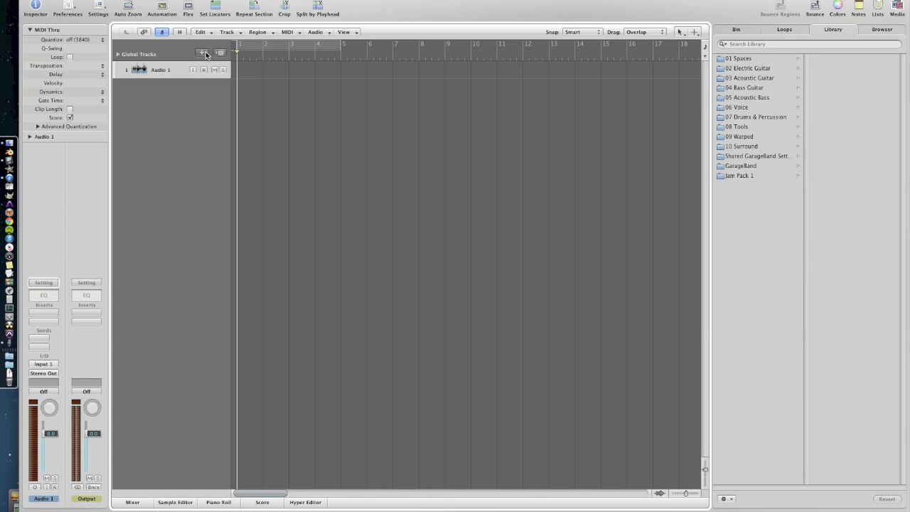
Create 16 audio tracks with ascending inputs, giving Audio 1 through Audio 16.
click(202, 53)
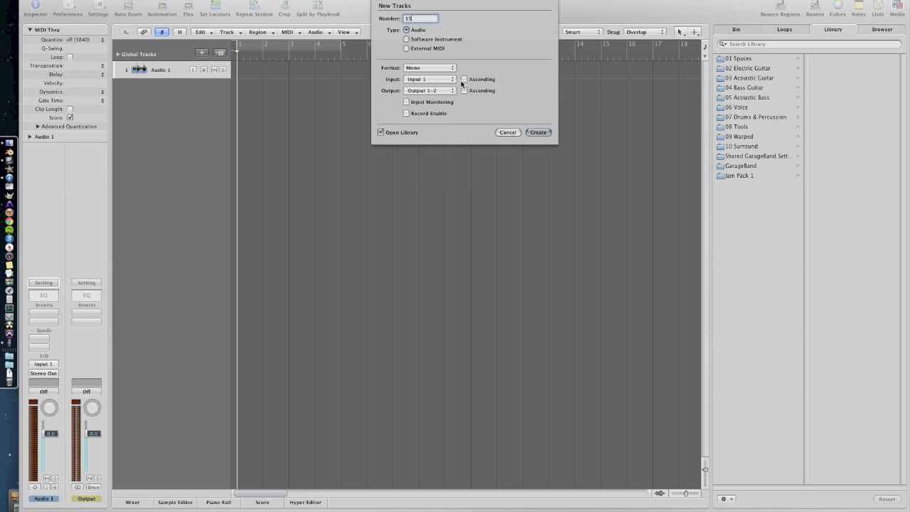
click(463, 78)
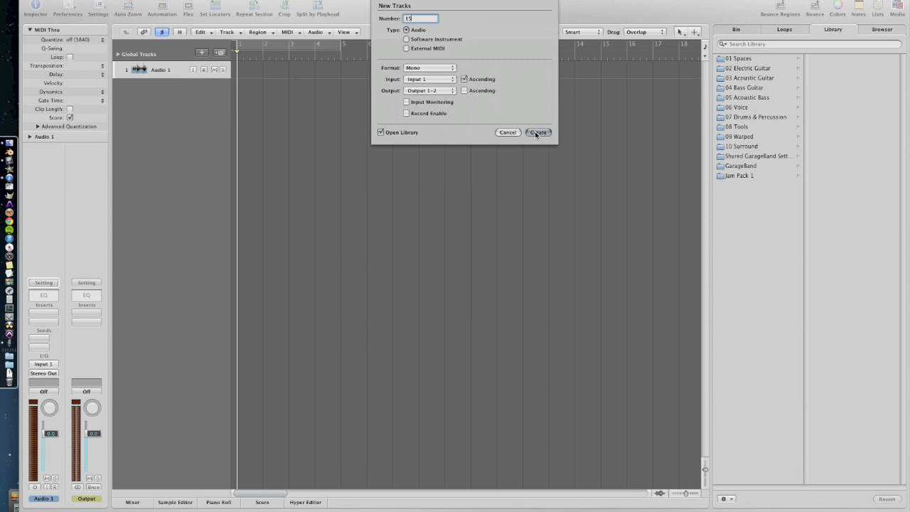
click(538, 133)
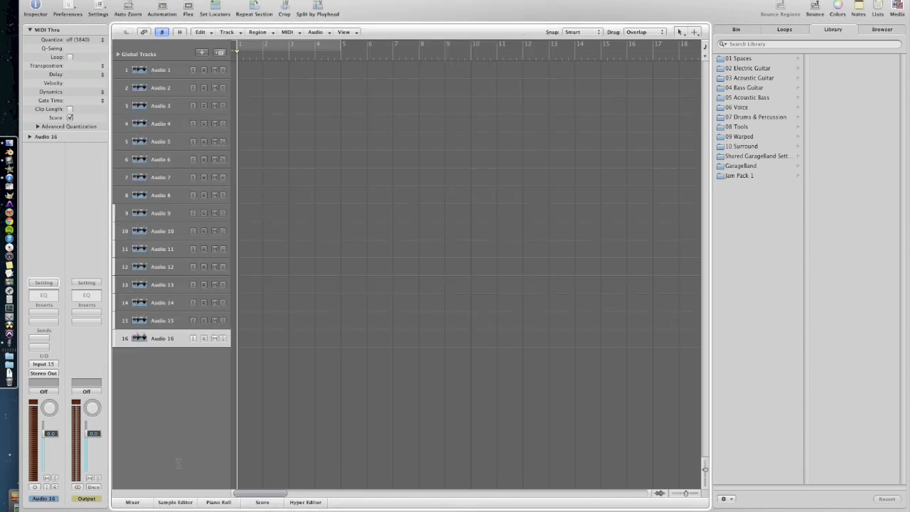
Show the mixer and check each of the sixteen channel strips has its own numbered input.
click(132, 502)
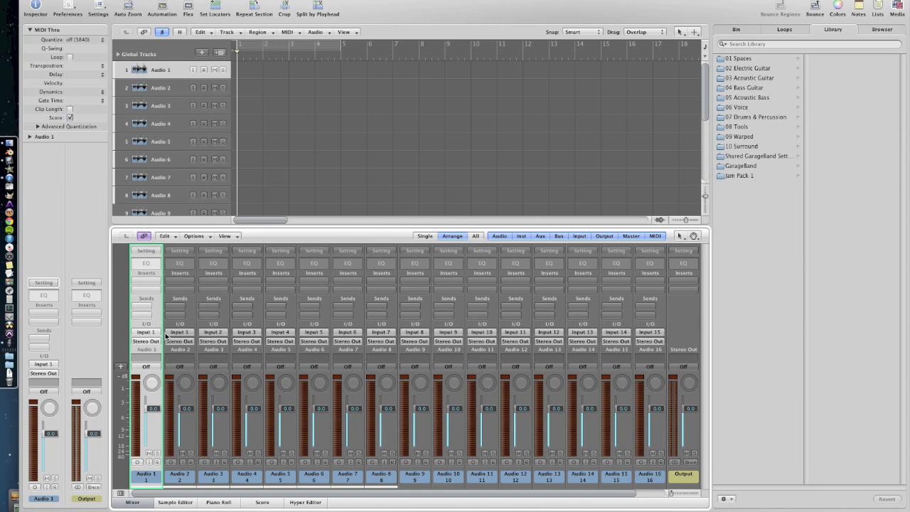
mouse_move(669, 452)
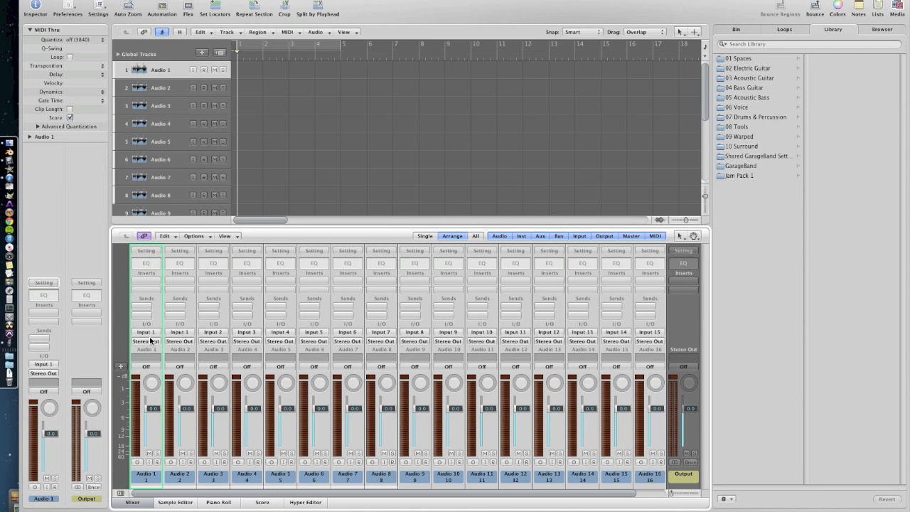
click(145, 332)
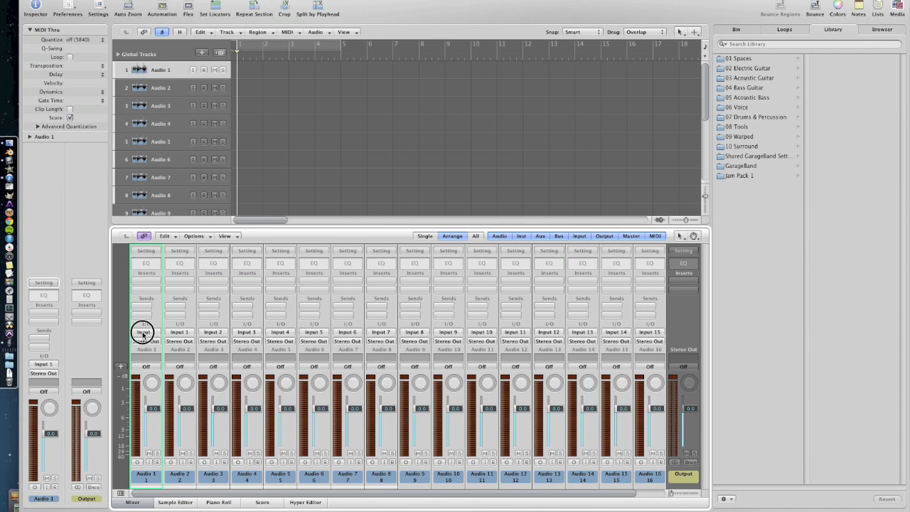
click(145, 333)
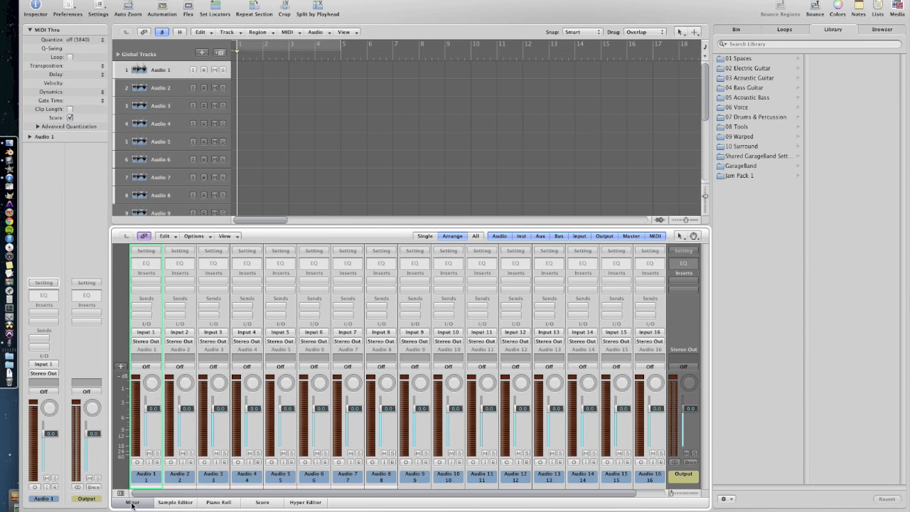
mouse_move(249, 411)
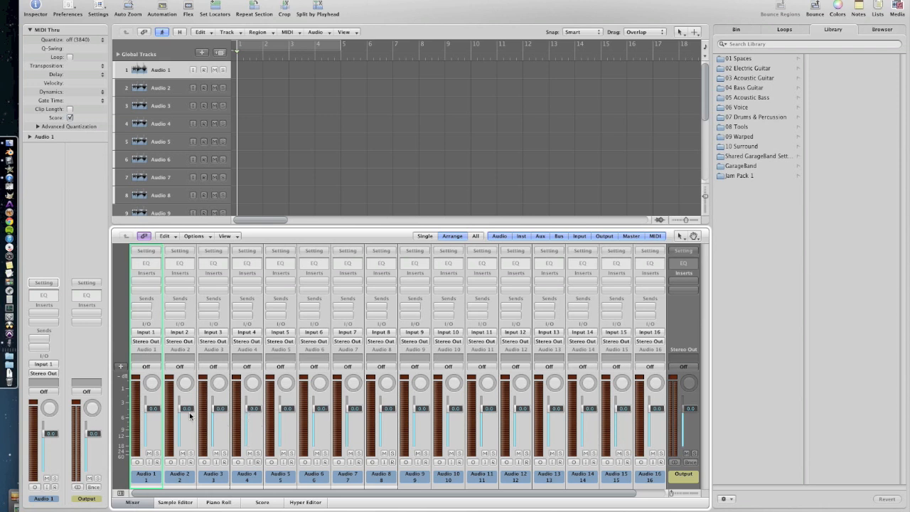
mouse_move(359, 384)
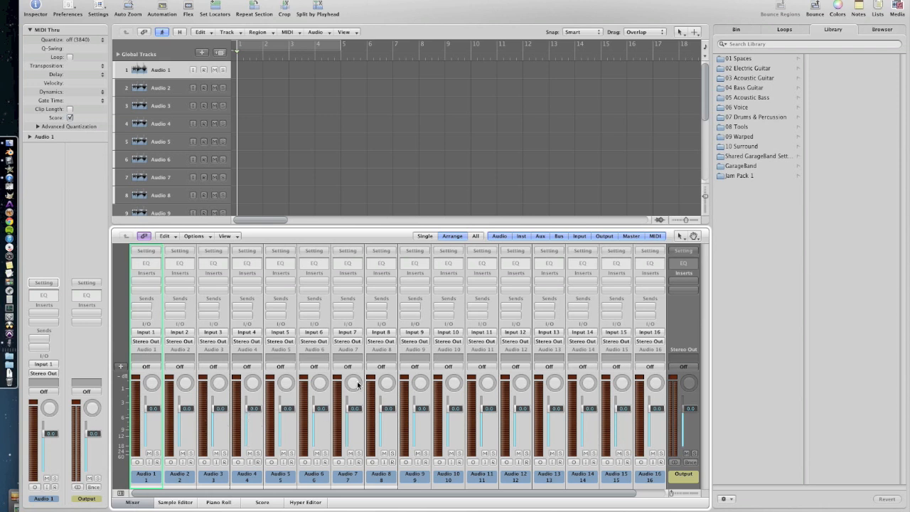
mouse_move(263, 159)
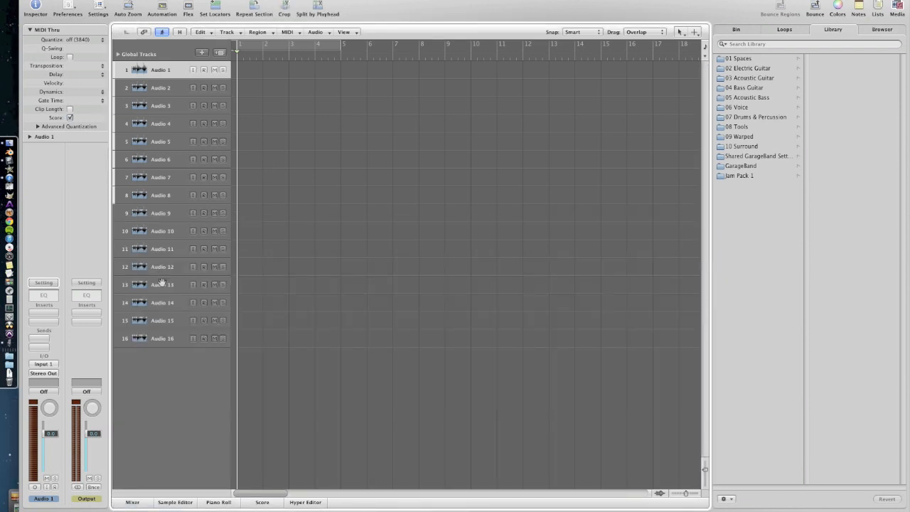
Add 16 record-enabled tracks after Audio 16, giving Audio 17 through Audio 32.
click(162, 338)
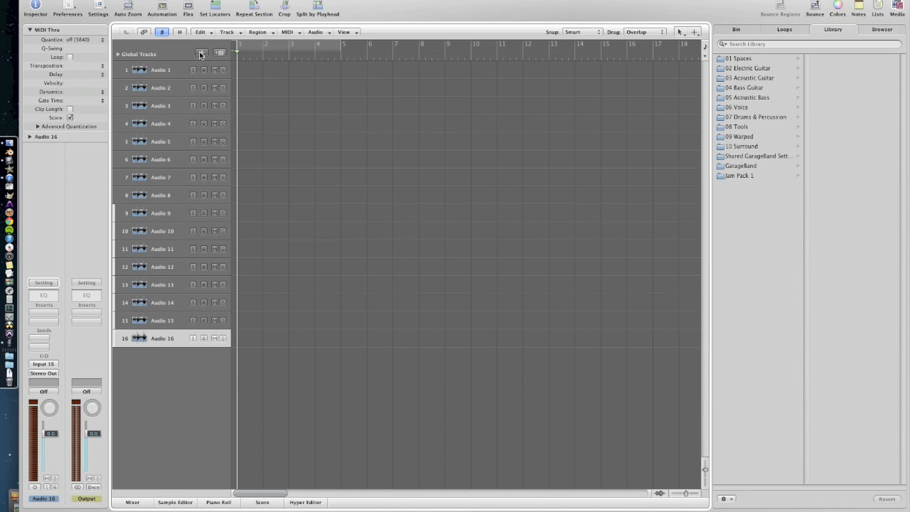
mouse_move(202, 54)
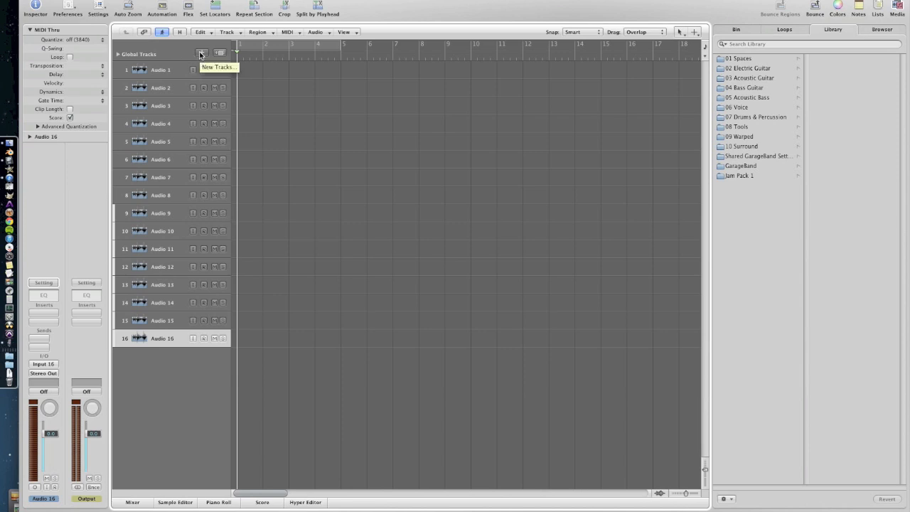
click(202, 53)
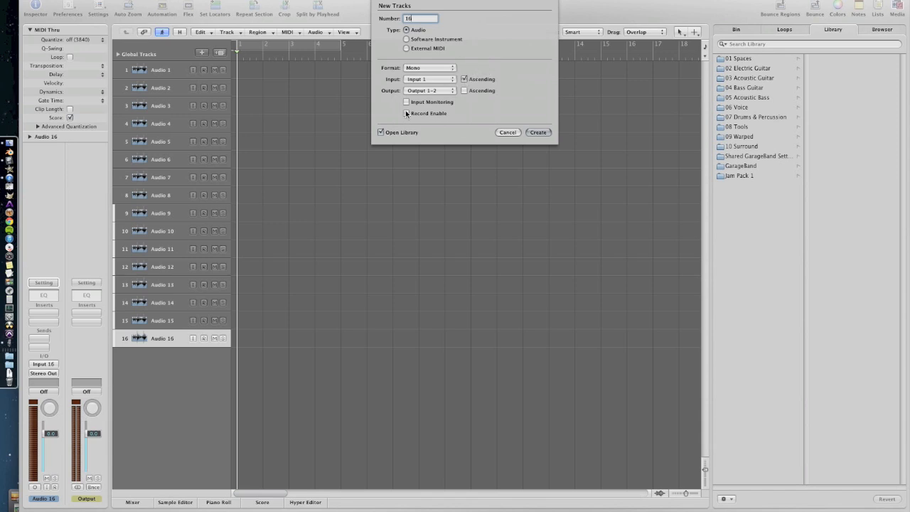
click(406, 102)
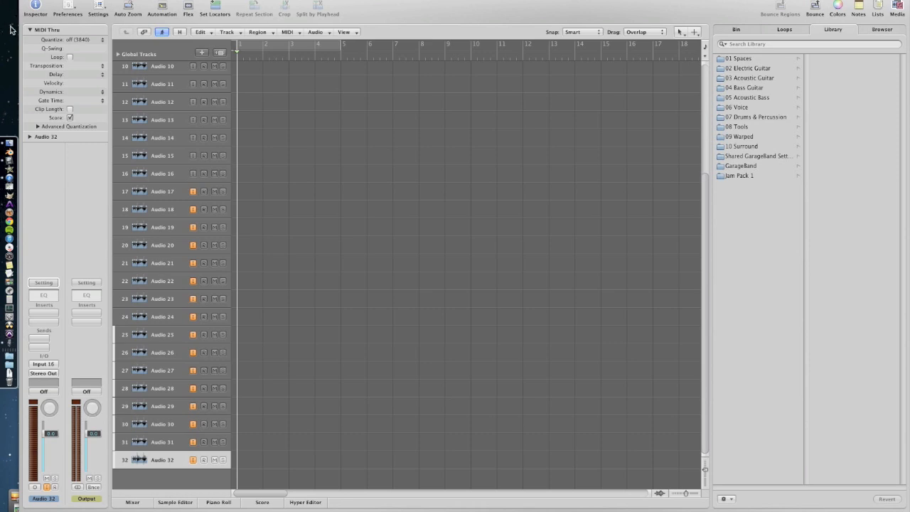
mouse_move(266, 233)
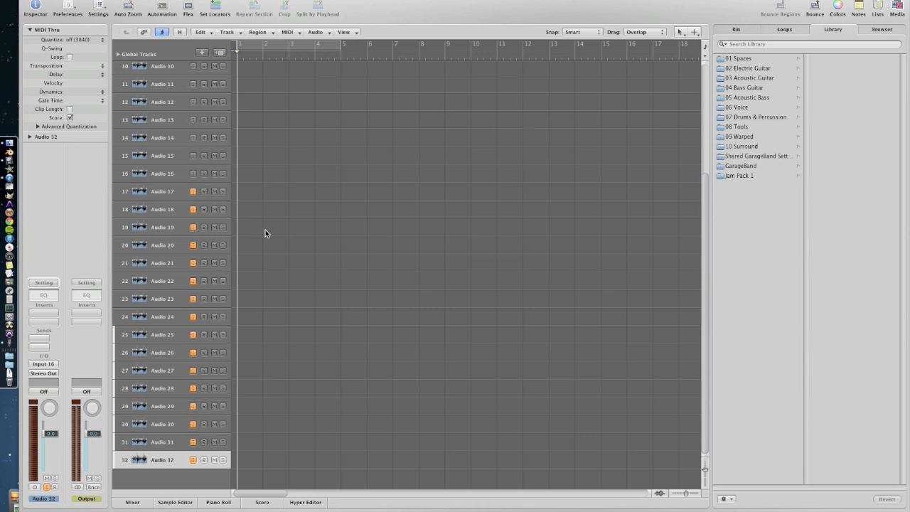
mouse_move(290, 229)
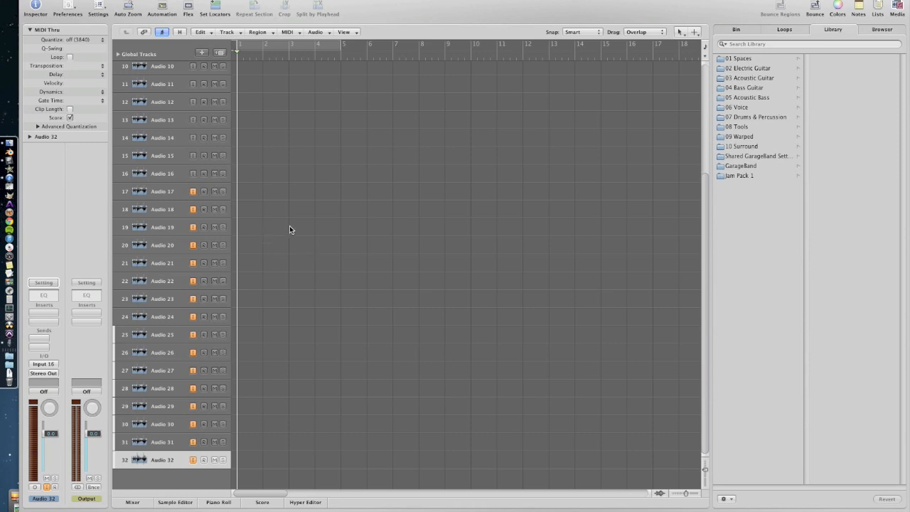
scroll(up, 3)
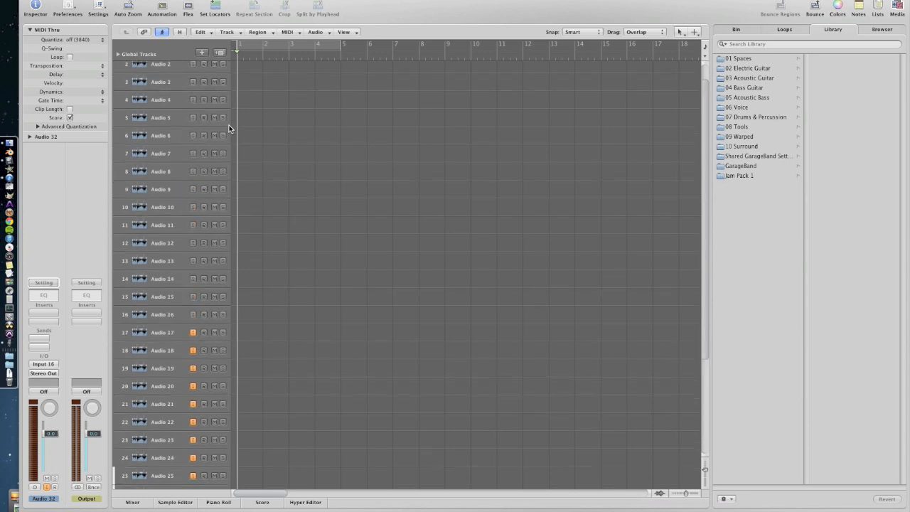
scroll(up, 3)
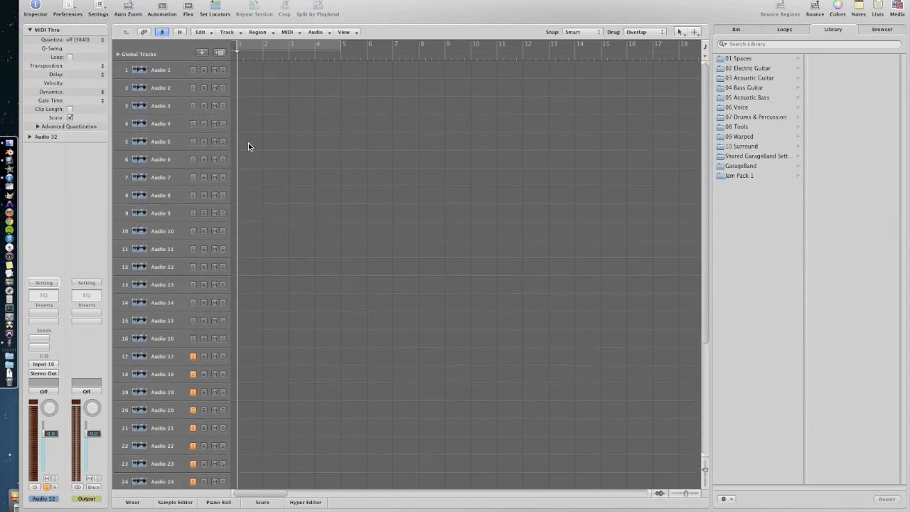
scroll(down, 3)
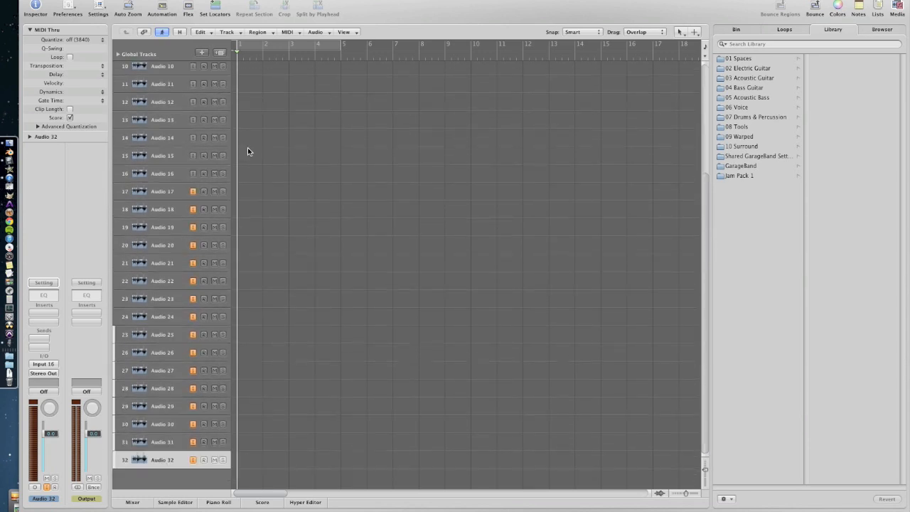
mouse_move(265, 220)
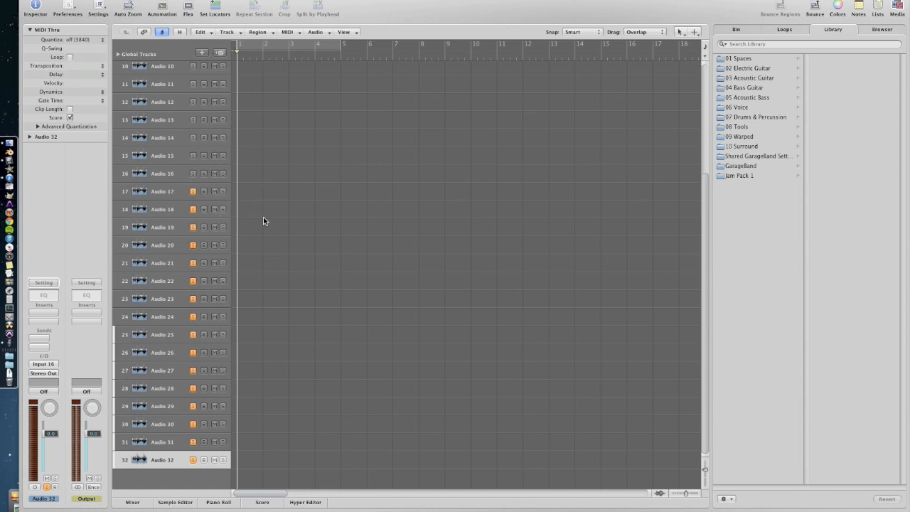
mouse_move(132, 504)
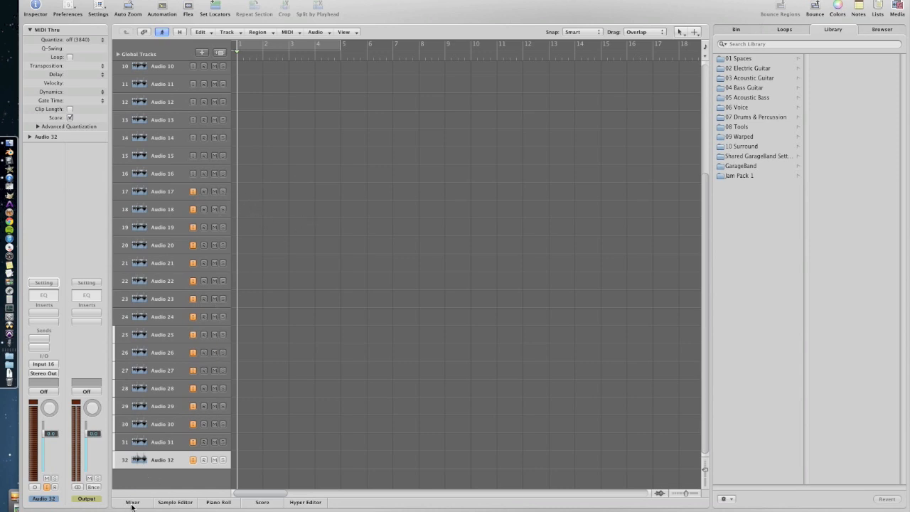
In the mixer select Audio 17–32 and send them to Bus 1–4, creating four aux channels.
click(132, 502)
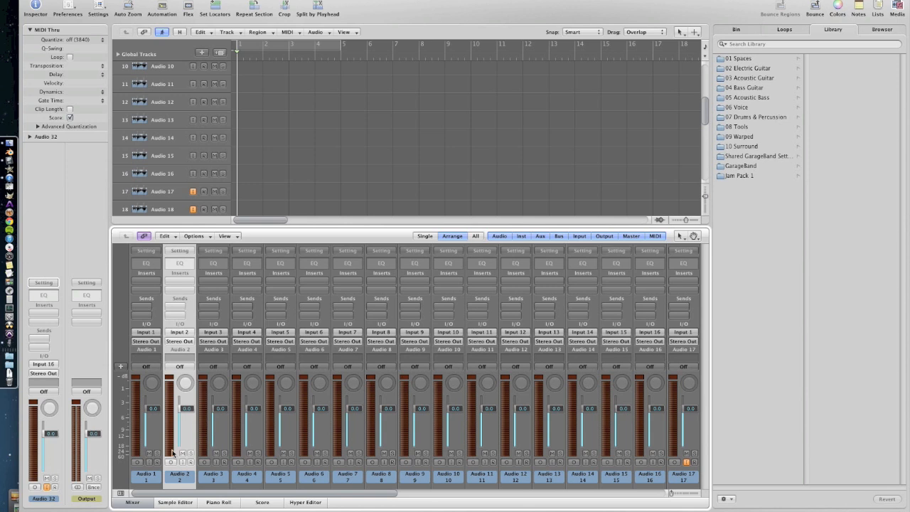
mouse_move(171, 456)
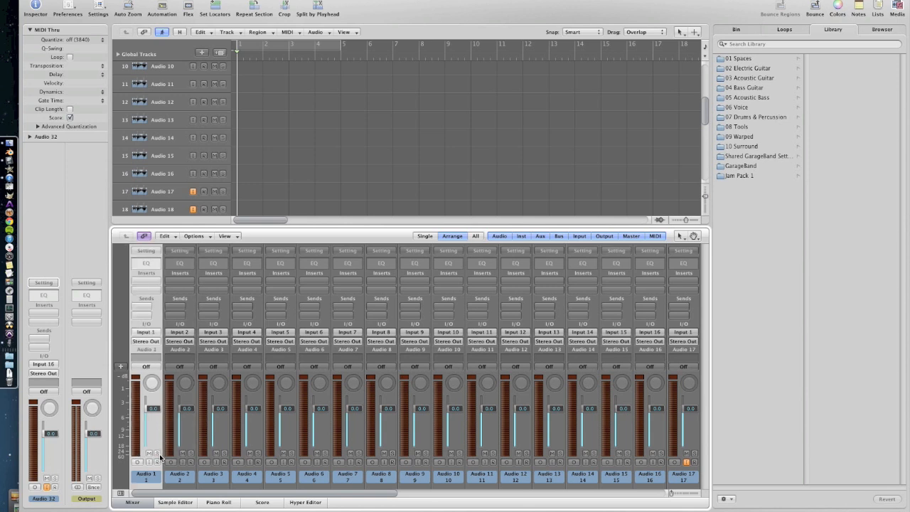
scroll(right, 3)
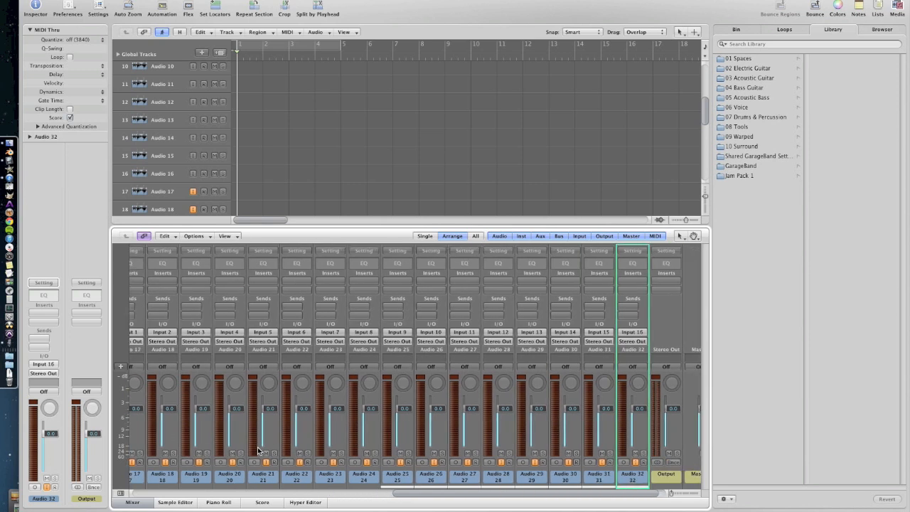
right_click(249, 153)
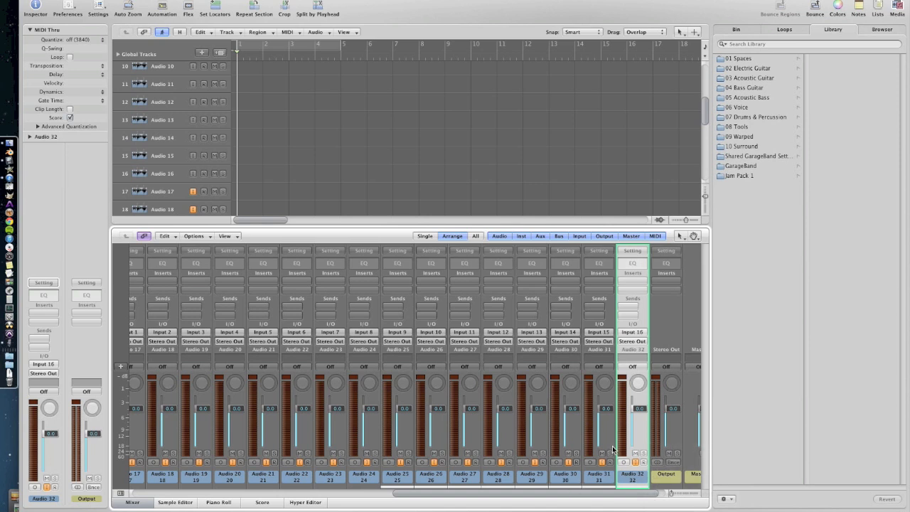
click(599, 475)
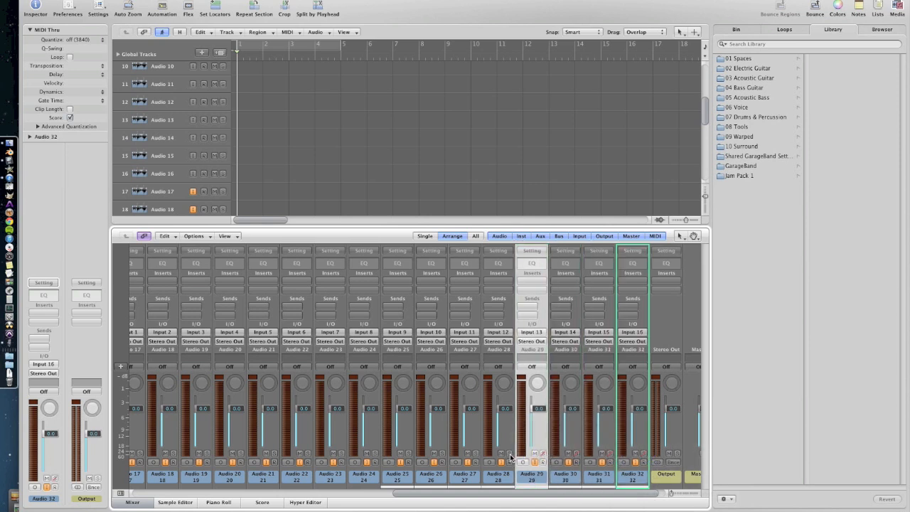
click(431, 472)
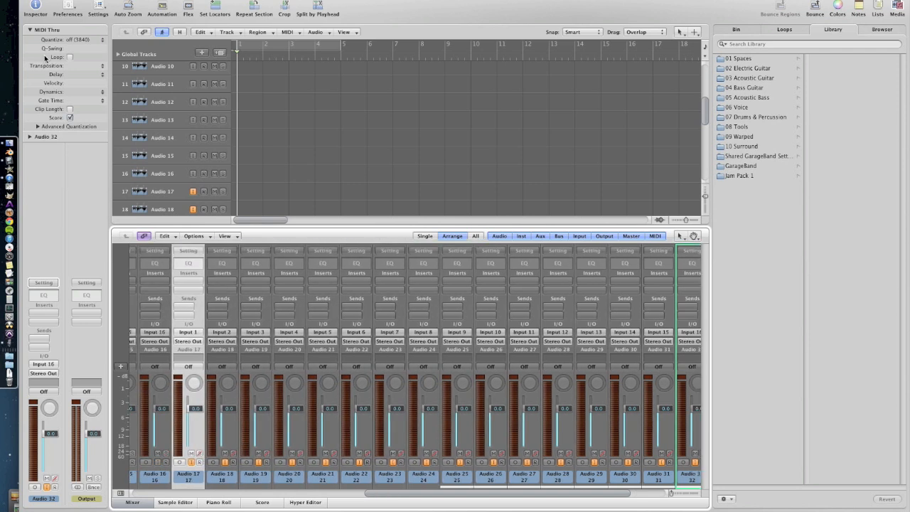
scroll(left, 3)
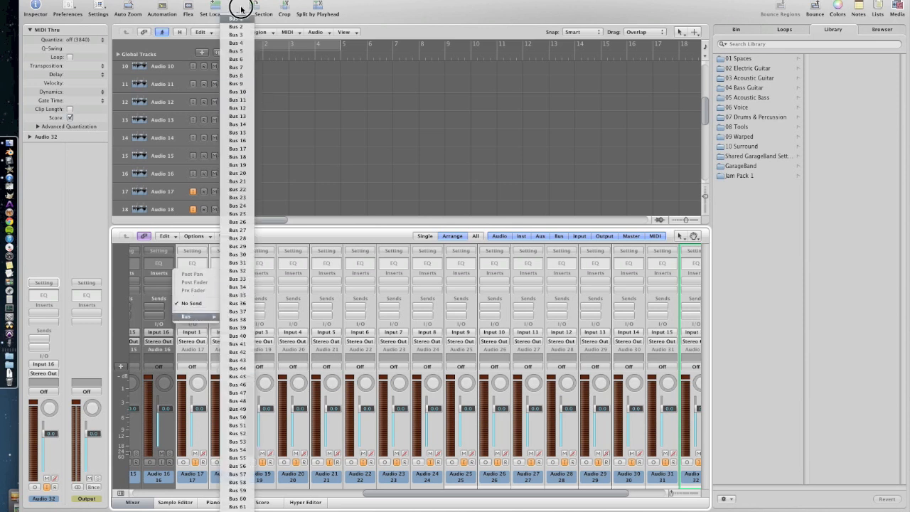
click(237, 18)
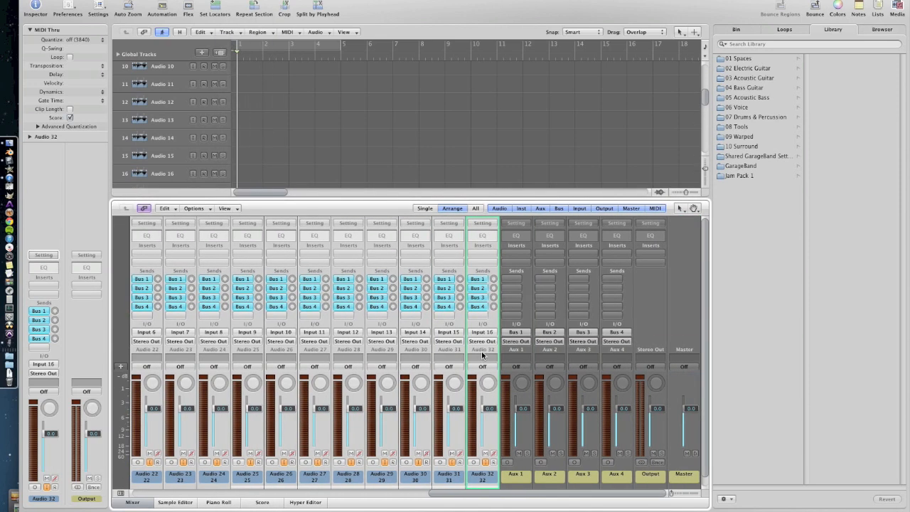
Rename the aux channels HP 1–HP 4 and route them to Out 3-4, 5-6, 7-8 and 9-10.
click(549, 472)
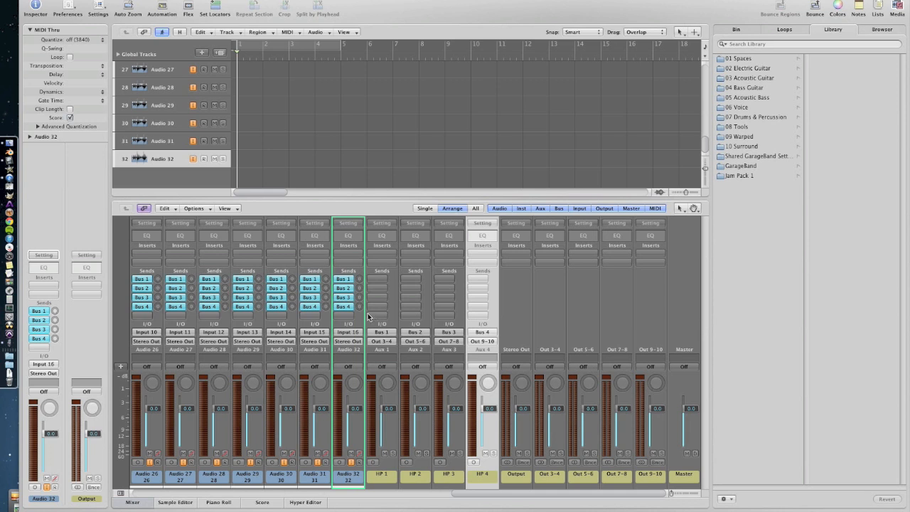
mouse_move(351, 371)
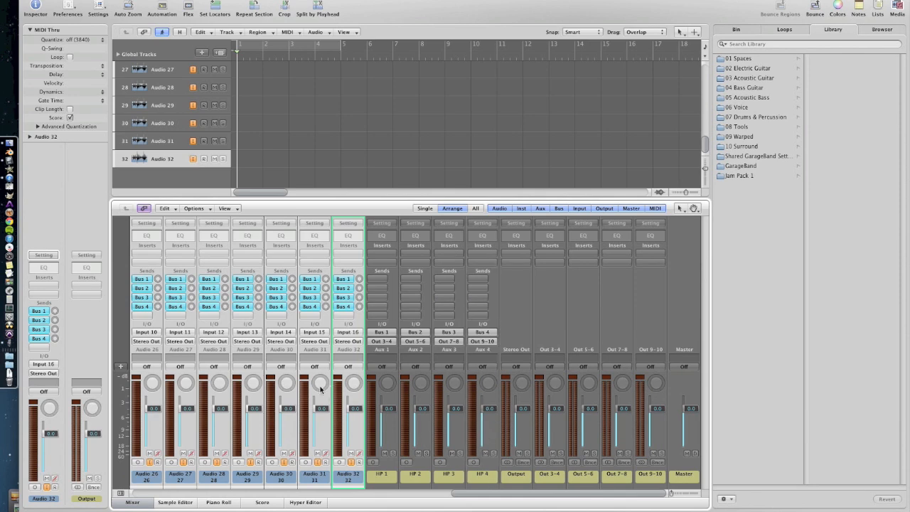
Add a fifth send to Bus 5 on the headphone channels, creating a Reverb aux.
scroll(left, 3)
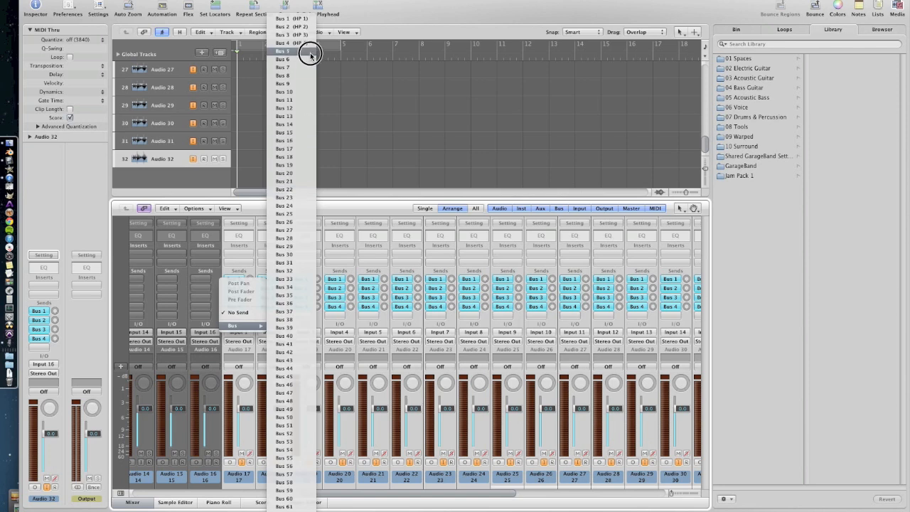
click(283, 52)
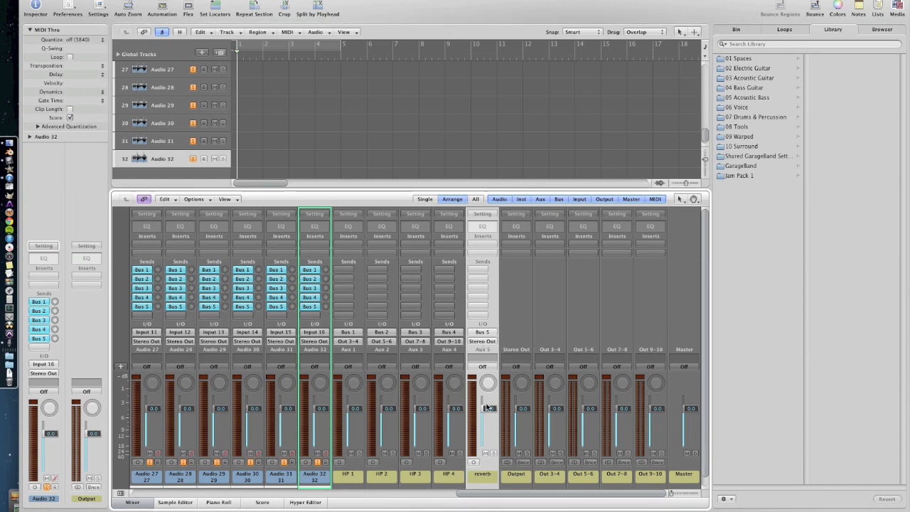
Insert the GoldVerb reverb plug-in on the Reverb aux channel.
click(482, 236)
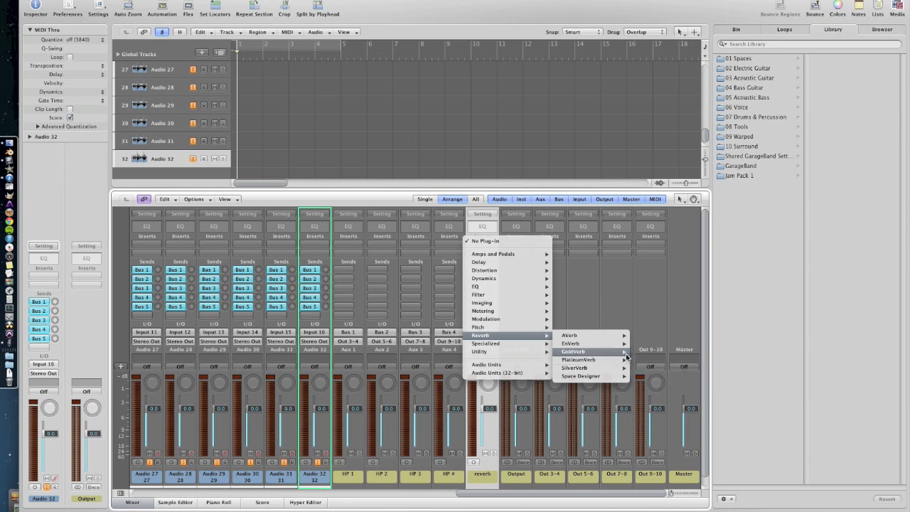
click(573, 352)
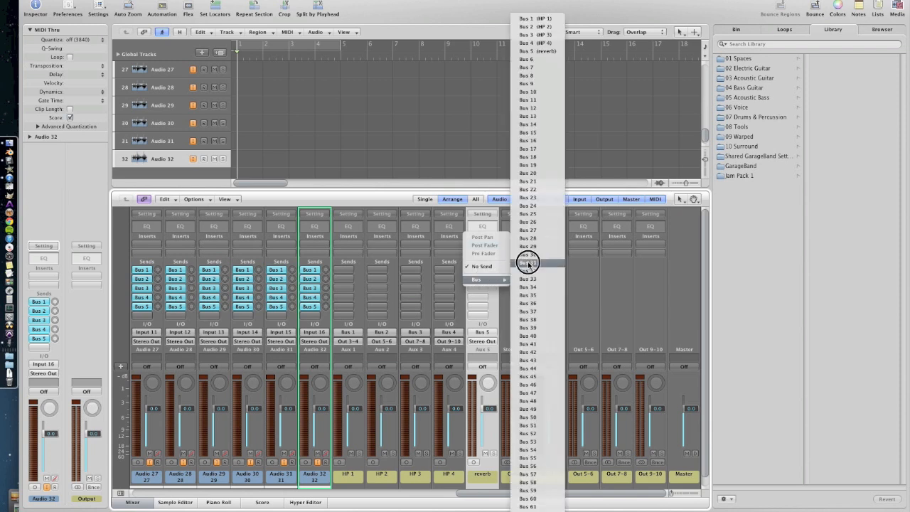
Send the Reverb aux to Bus 1 (HP 1) through Bus 4 (HP 4).
click(529, 262)
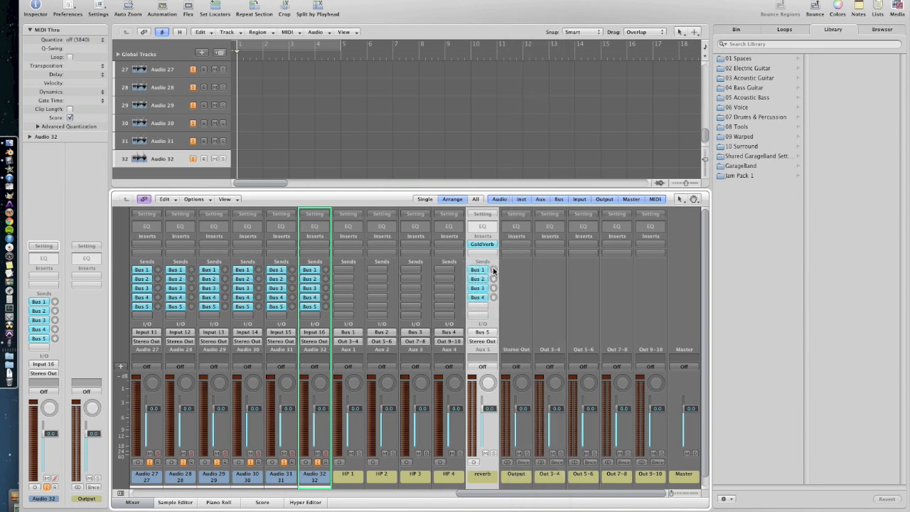
click(478, 270)
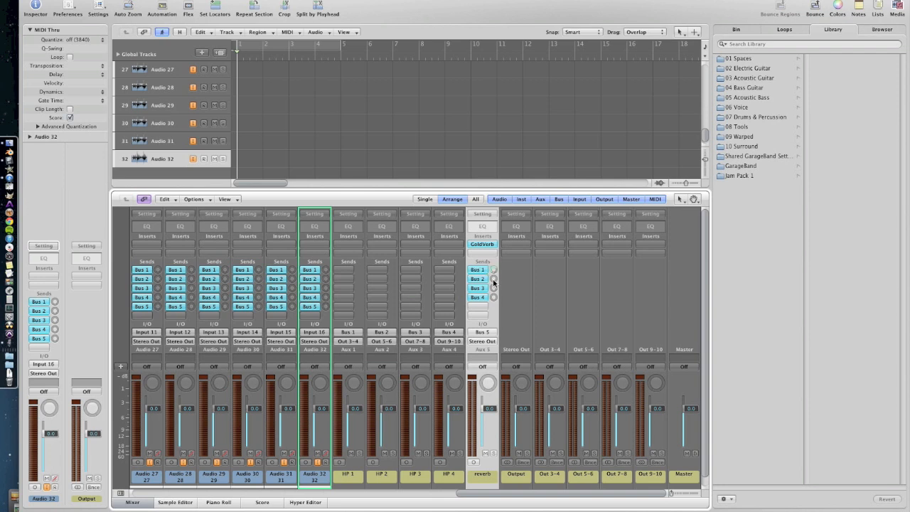
click(478, 277)
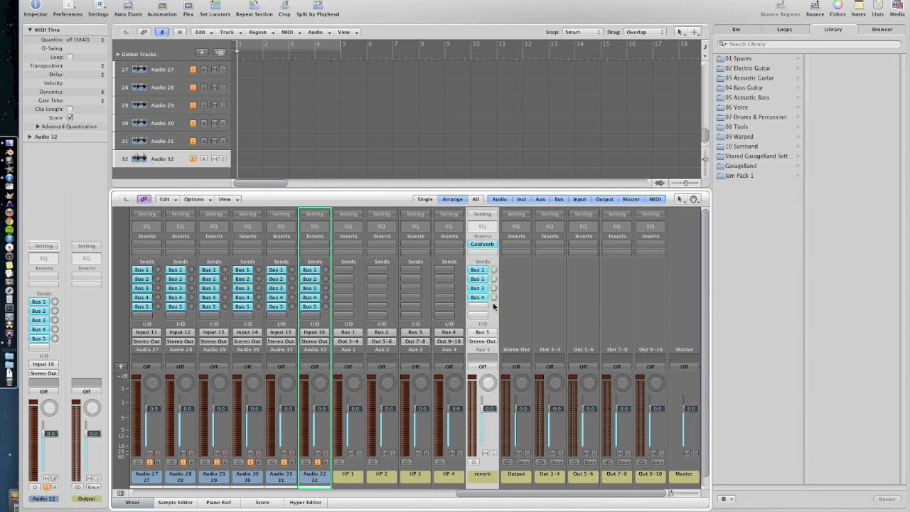
mouse_move(322, 312)
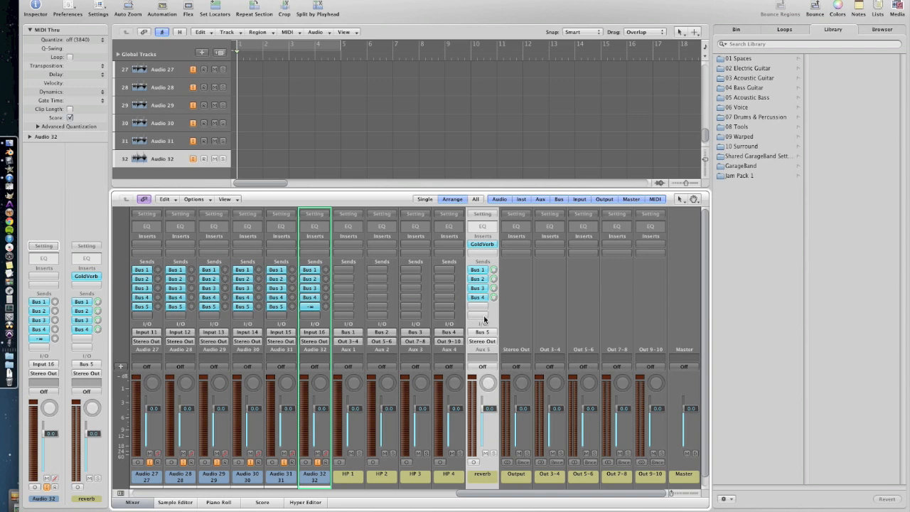
click(314, 307)
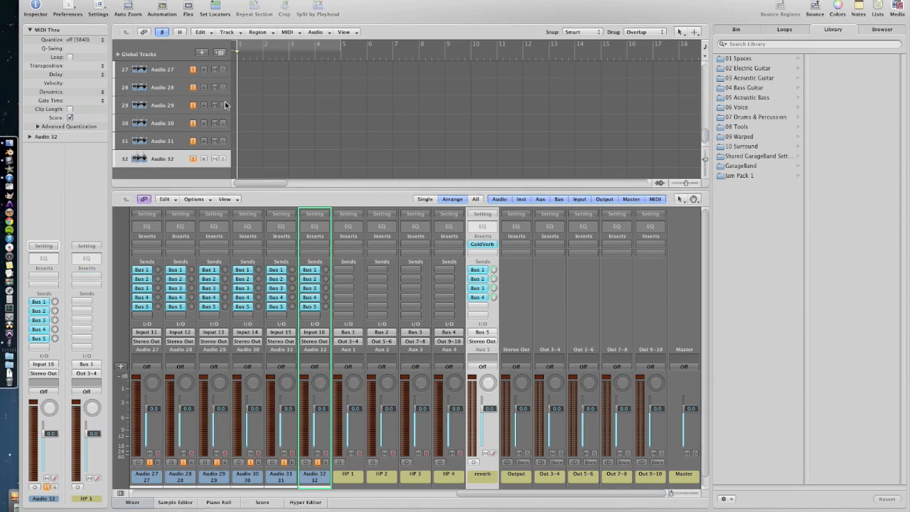
mouse_move(226, 105)
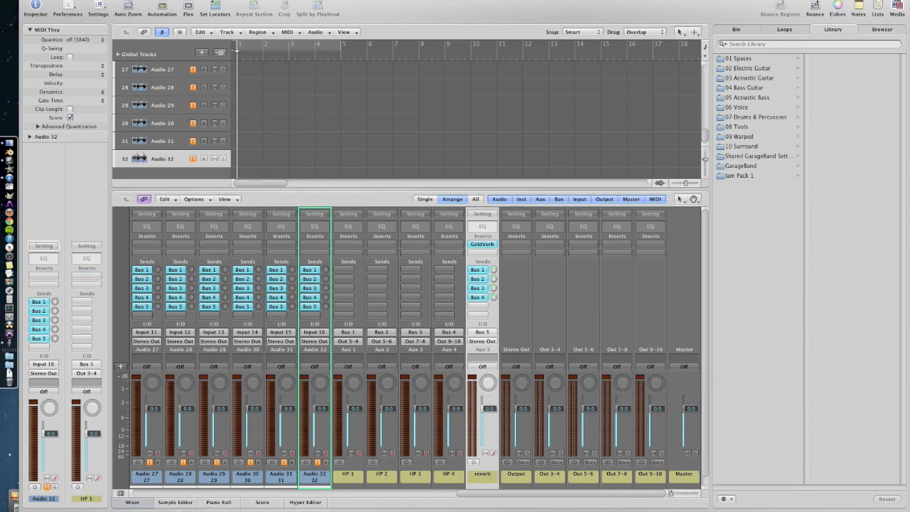
Hide tracks Audio 17–32 so only Audio 1–16 remain in the track list.
click(132, 502)
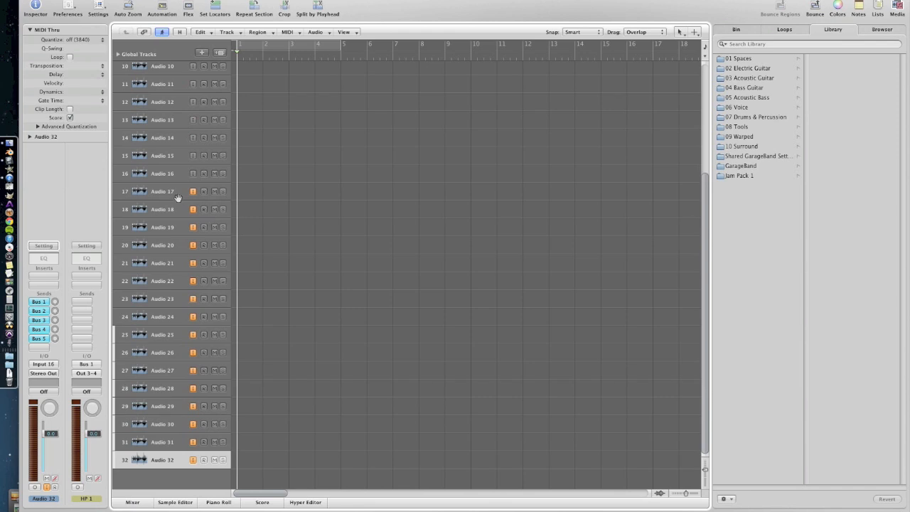
click(162, 209)
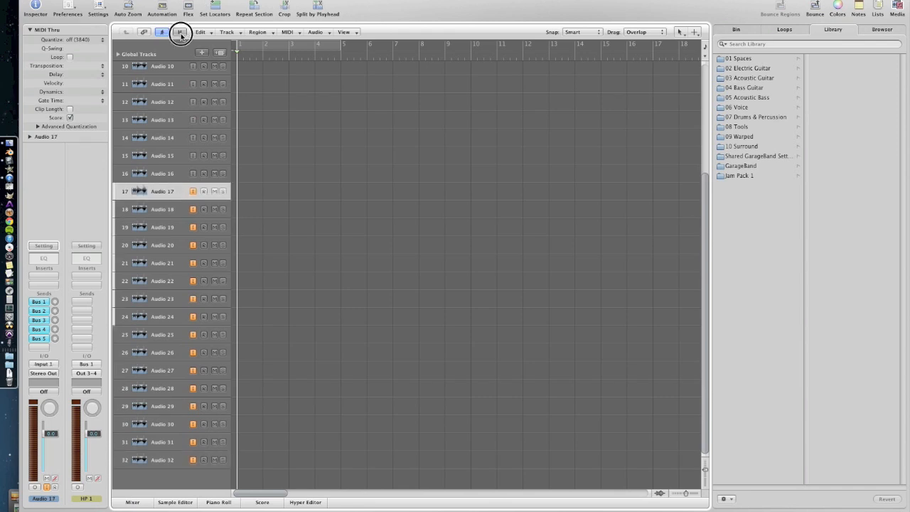
click(181, 31)
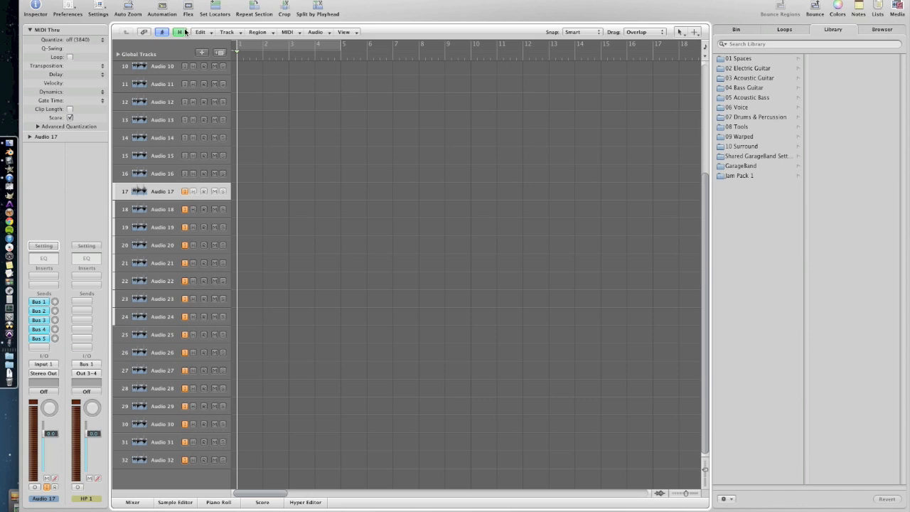
click(185, 190)
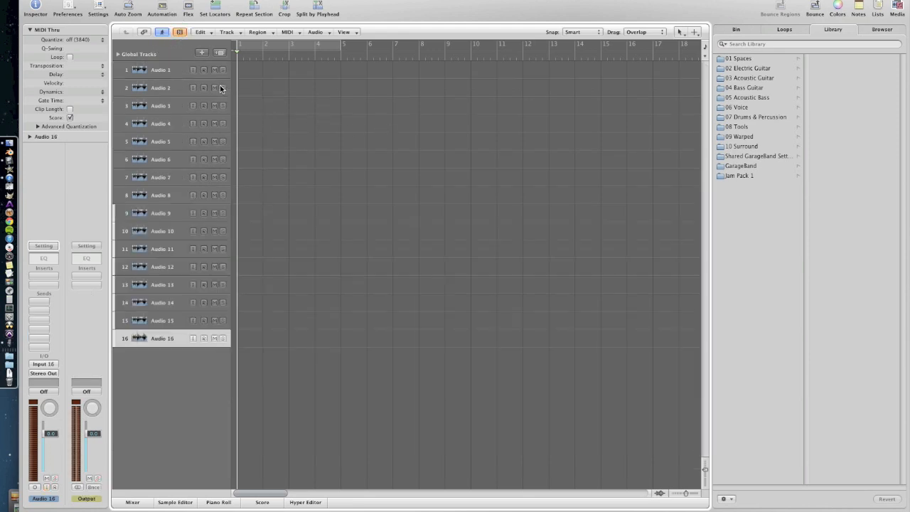
mouse_move(176, 347)
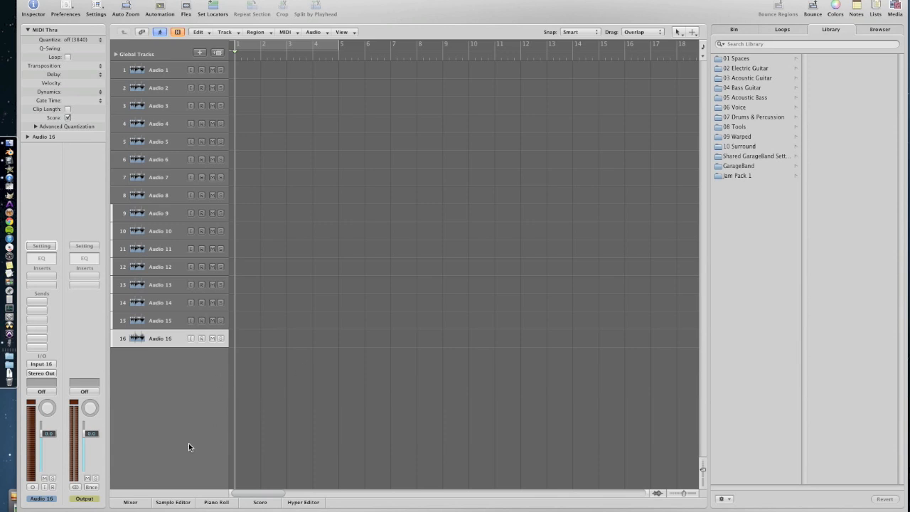
Reopen the mixer, now showing only Audio 1–16 plus the aux channels.
click(131, 502)
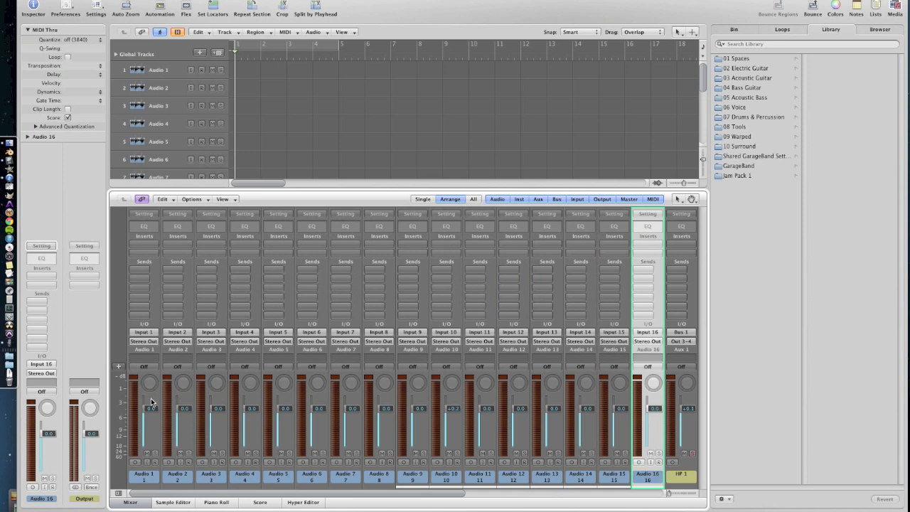
mouse_move(342, 264)
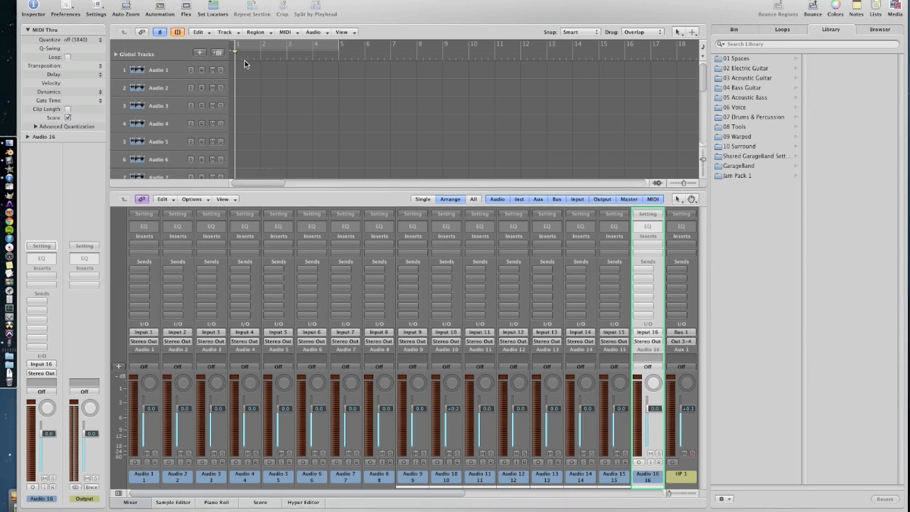
mouse_move(377, 187)
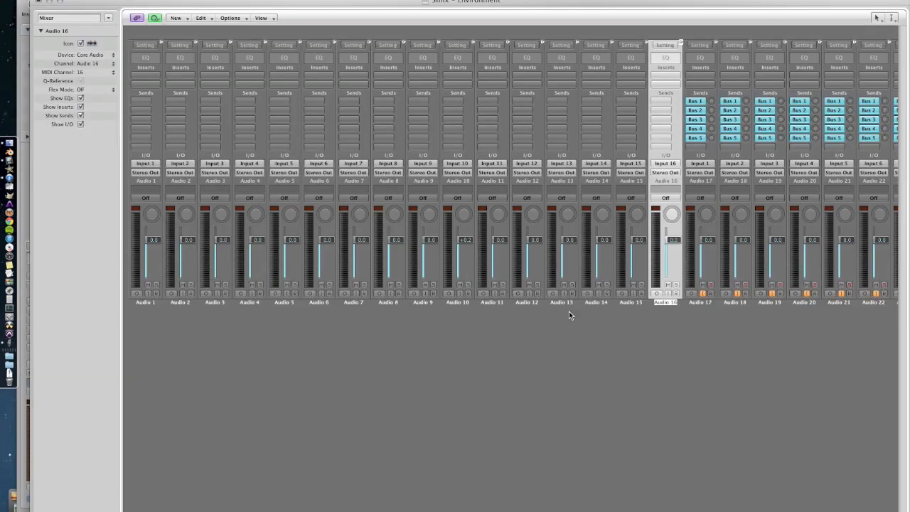
Scroll across and down the Environment mixer layer to reach channels Audio 17–32.
scroll(right, 3)
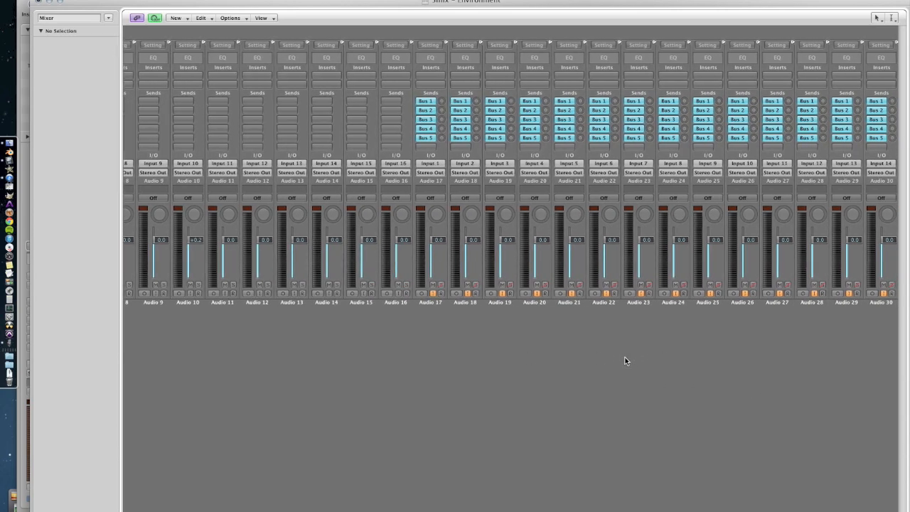
scroll(right, 3)
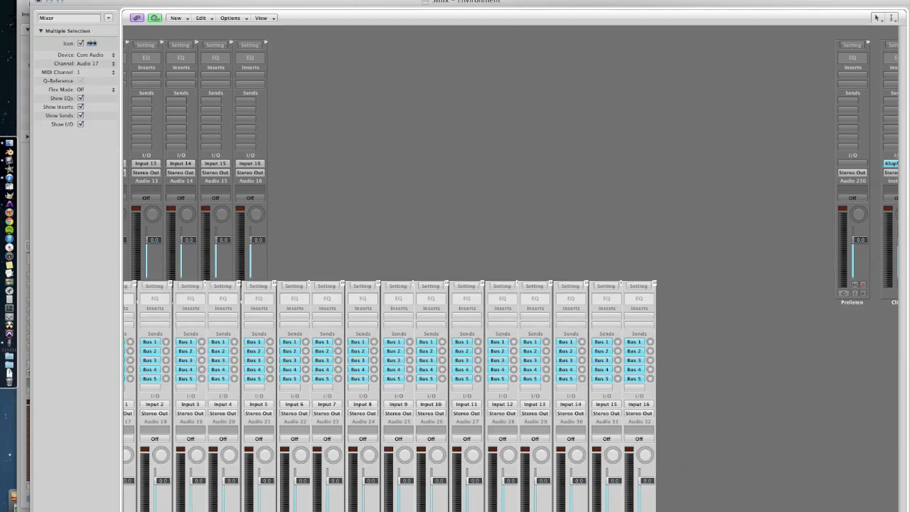
scroll(down, 3)
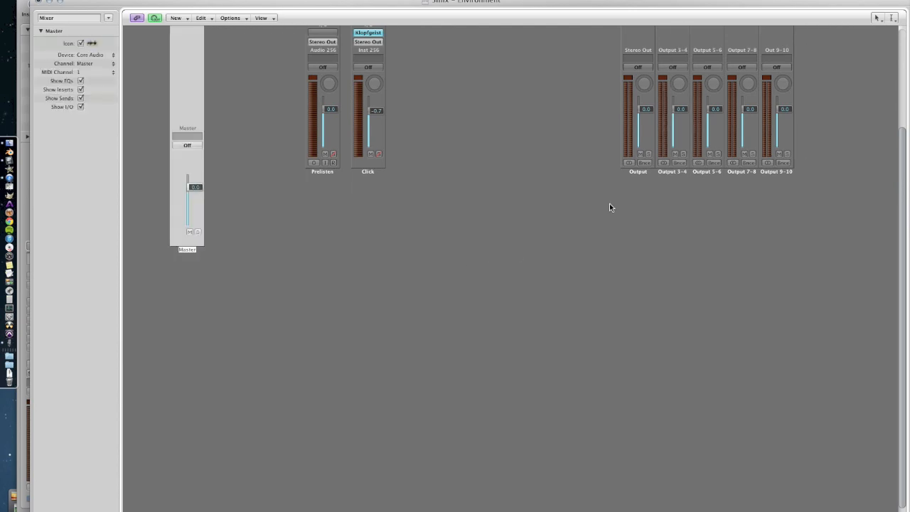
mouse_move(540, 245)
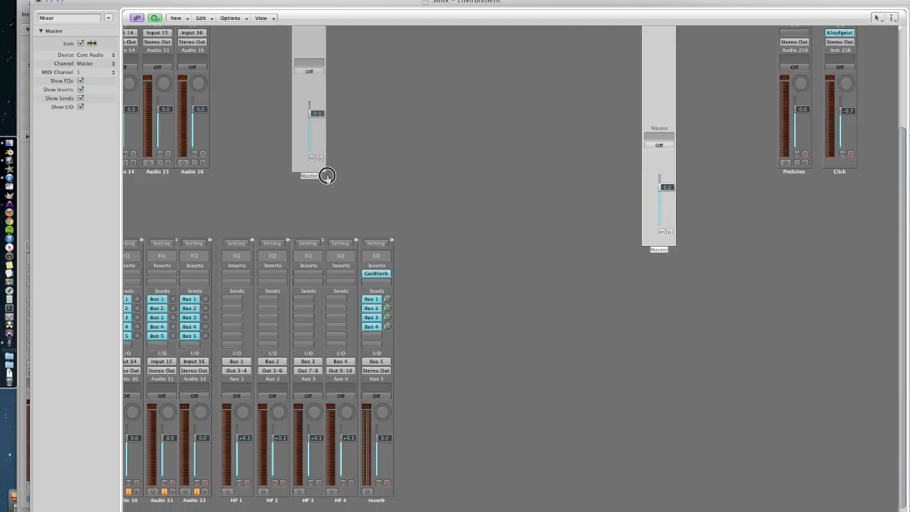
Drag the Master channel strip rightward so it sits beside the channel rows.
drag(319, 176, 376, 177)
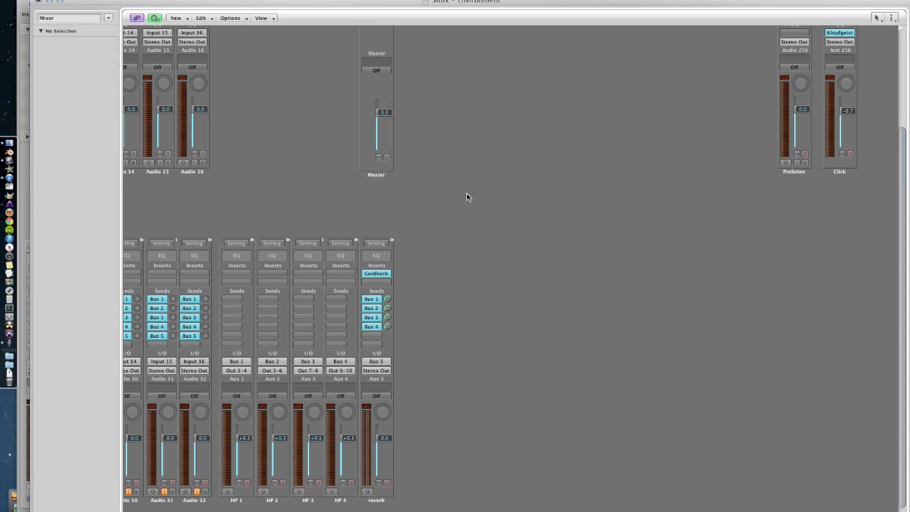
mouse_move(379, 186)
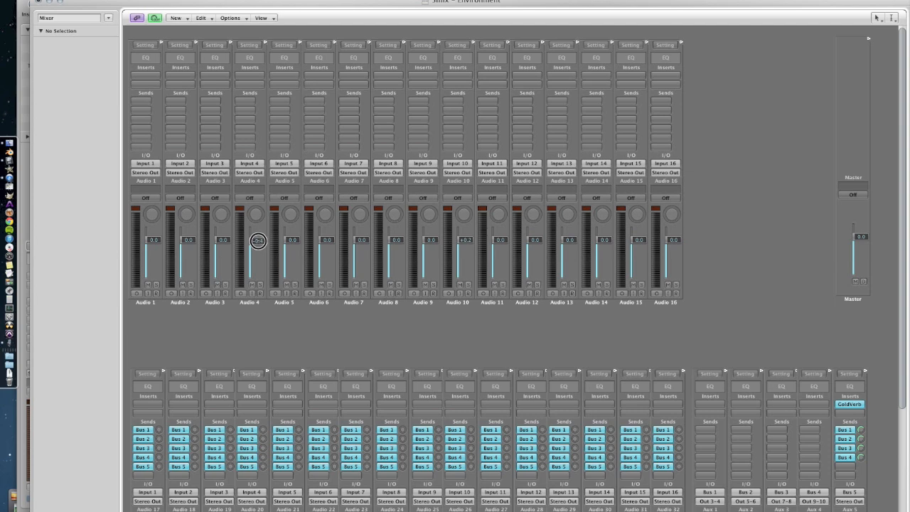
Scroll down the Environment to review the main board, Master and monitor board layout.
scroll(down, 3)
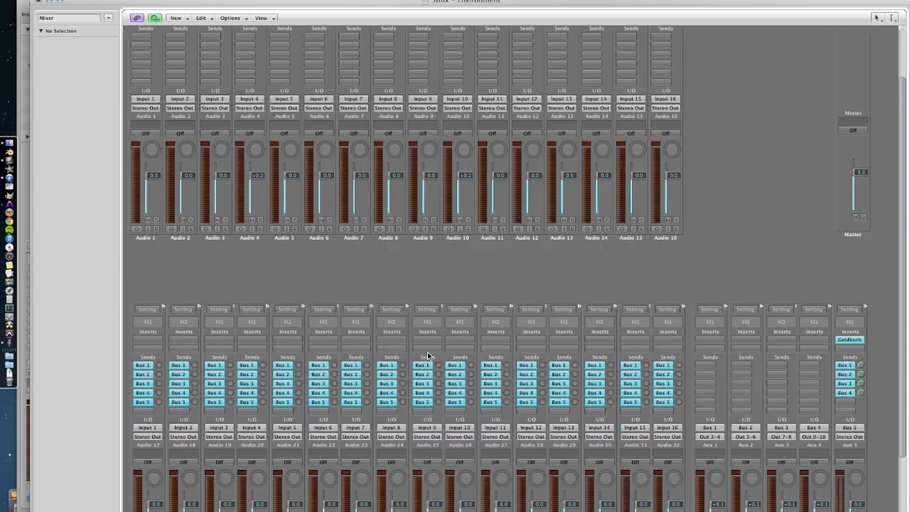